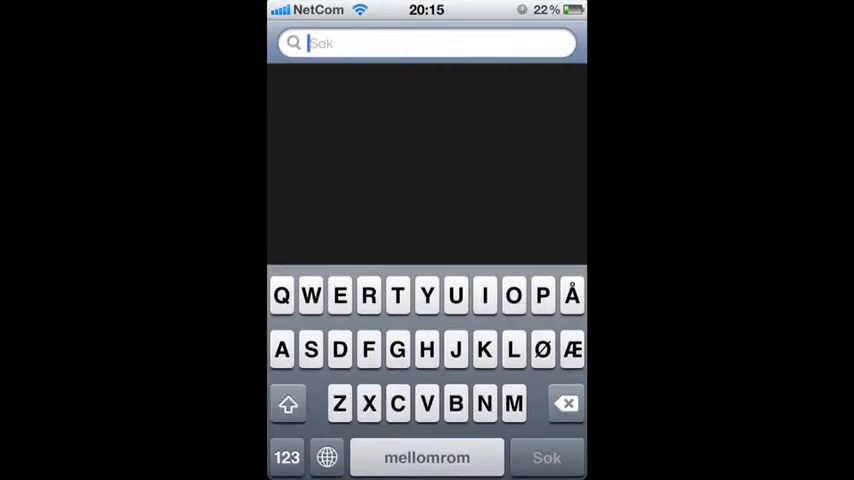
Step: Search the App Store for 'download manager', view the Downloads app, then return Home
type("d")
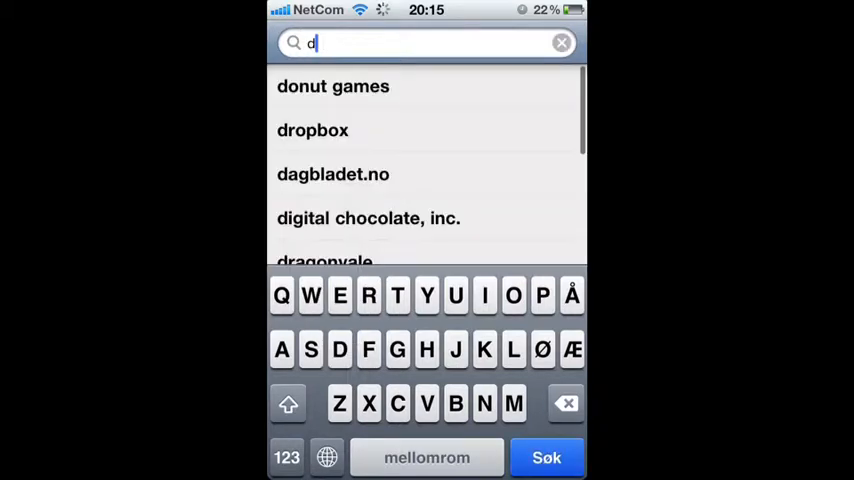
type("ownload manager")
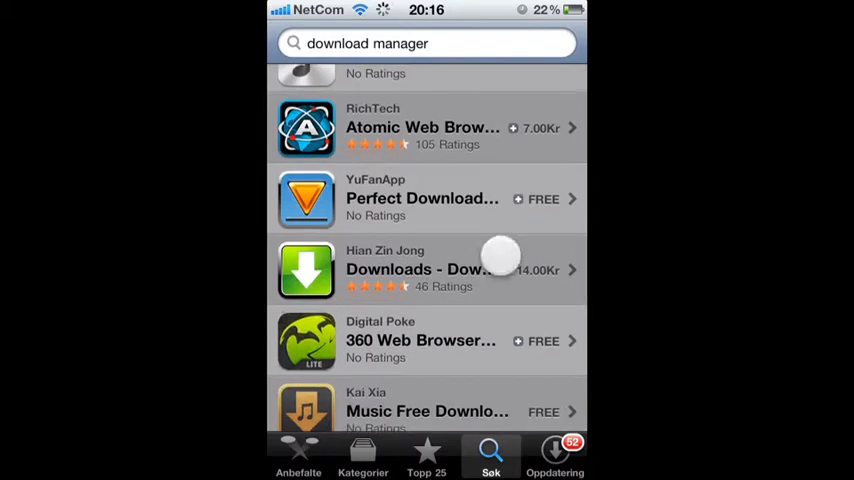
left_click(420, 270)
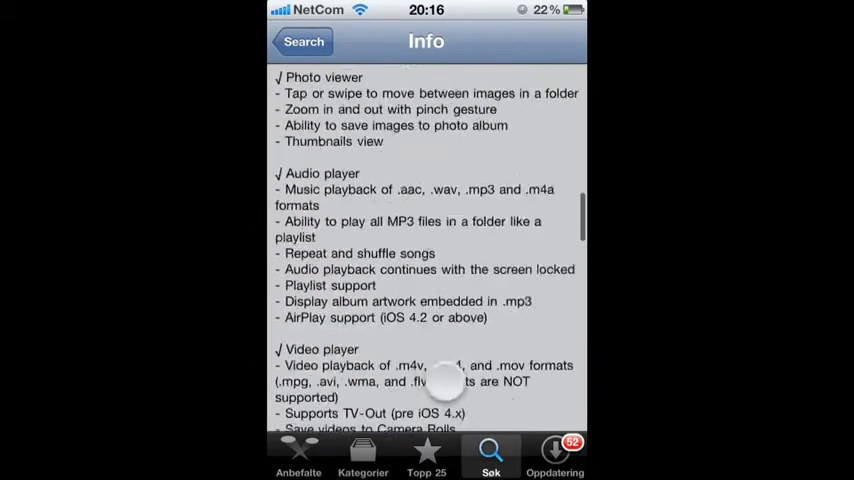
left_click(303, 42)
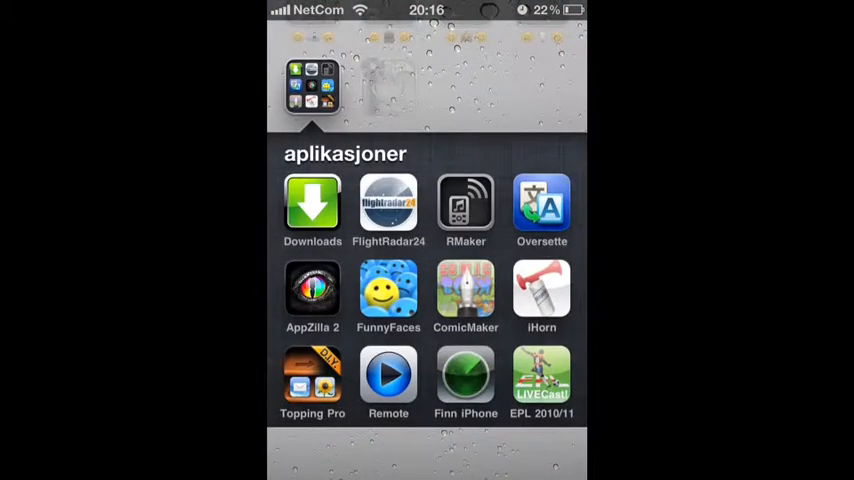
Step: Launch Downloads from the aplikasjoner folder to its empty browser page
left_click(312, 205)
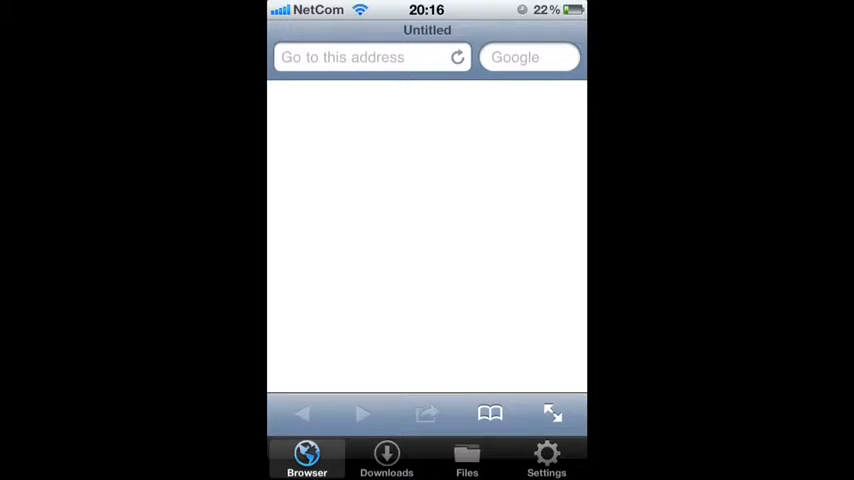
Step: Replace google.com in the built-in browser address bar with chronictv.com and load it
type("http://www.google.com")
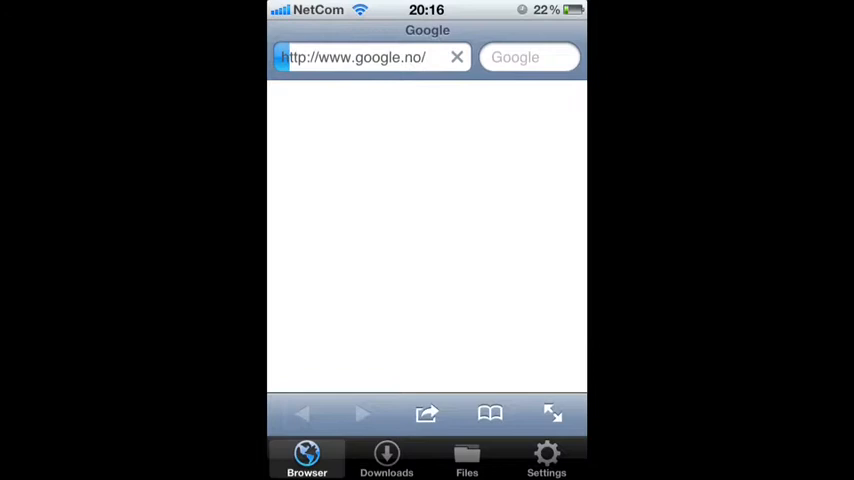
left_click(370, 57)
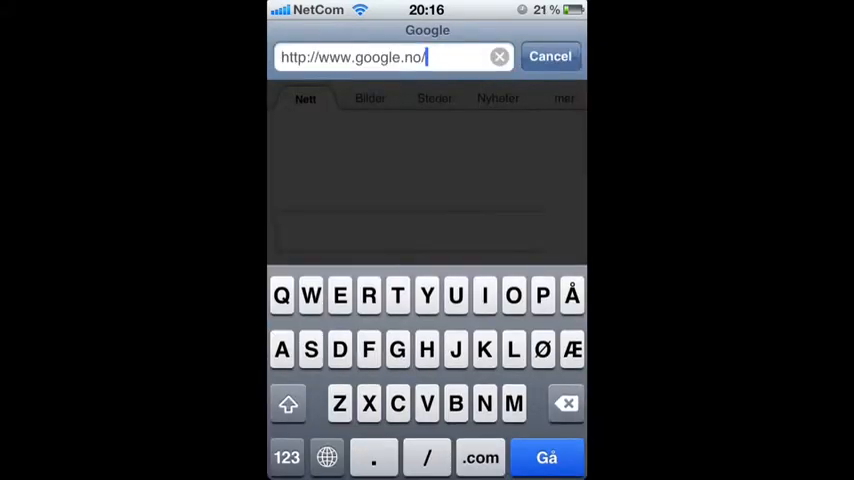
left_click(499, 56)
type("chro")
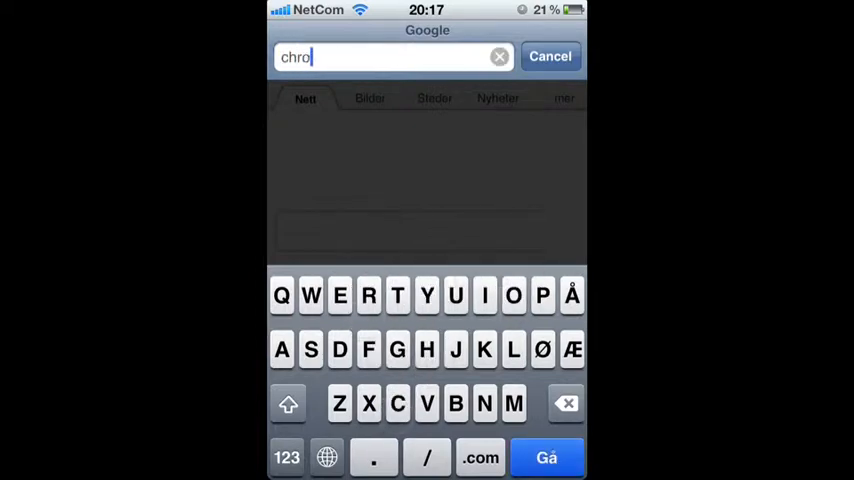
type("nictv.com")
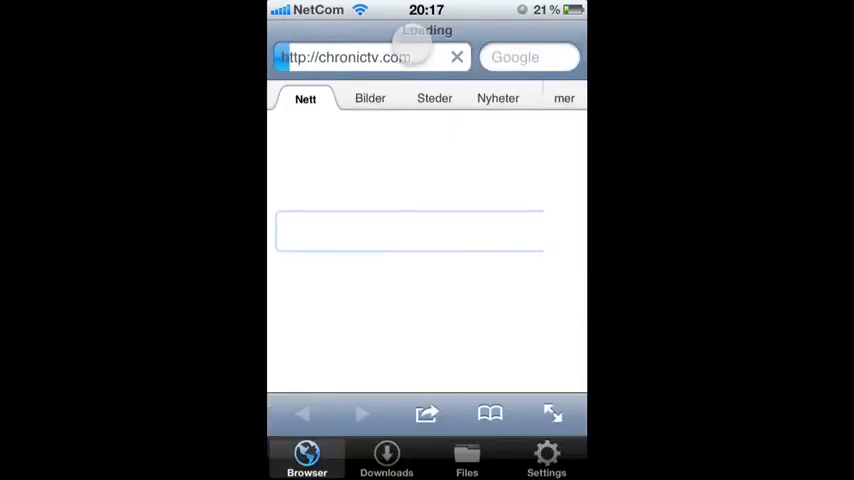
left_click(360, 57)
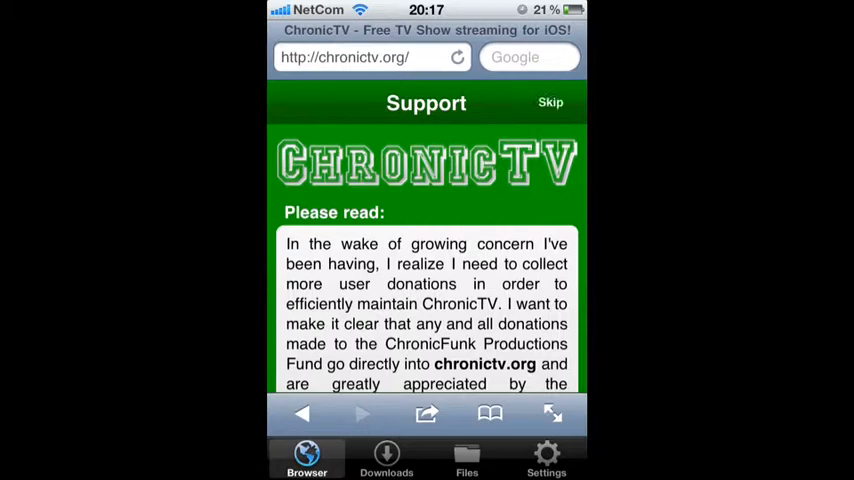
Step: Skip ChronicTV's Support page and expand the Comedy Central and FOX series lists
left_click(360, 57)
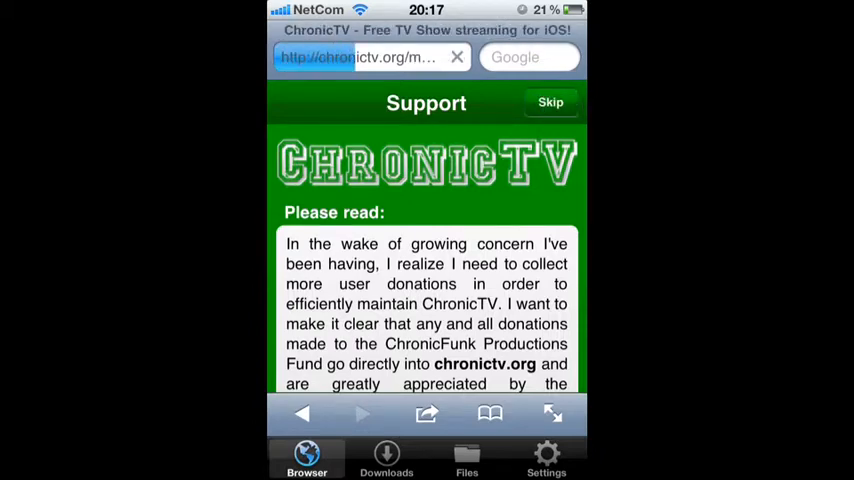
left_click(550, 102)
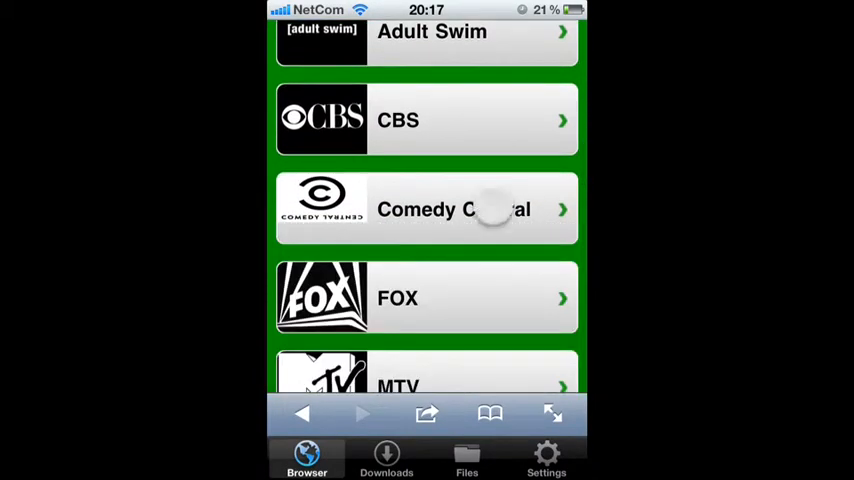
left_click(427, 209)
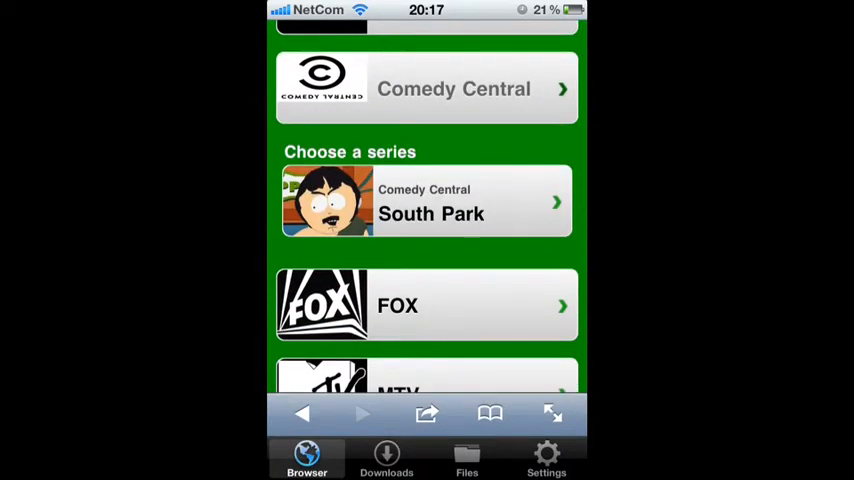
scroll("up", 3)
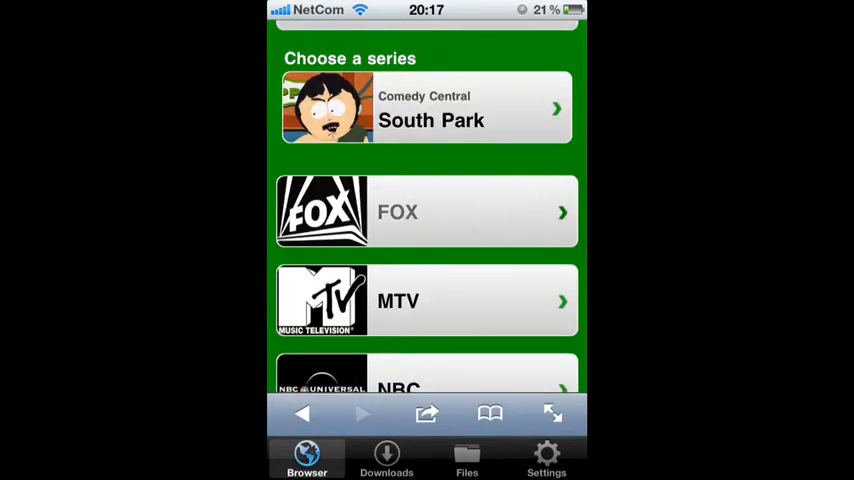
left_click(427, 211)
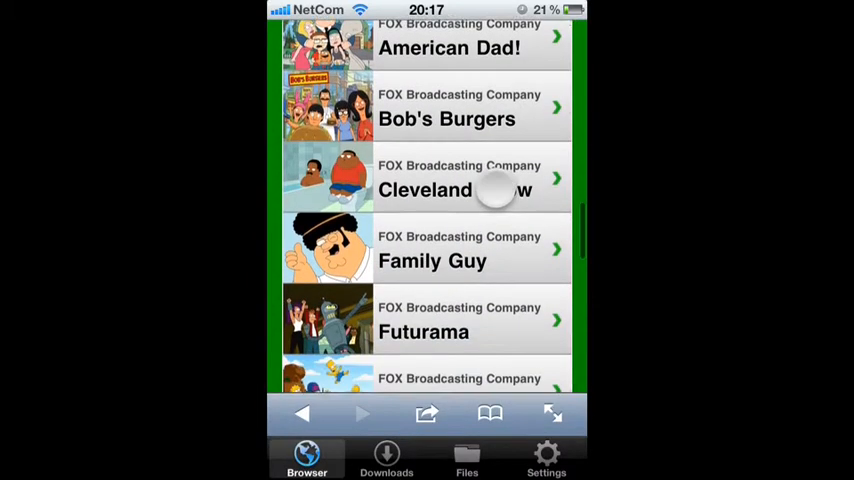
scroll("down", 3)
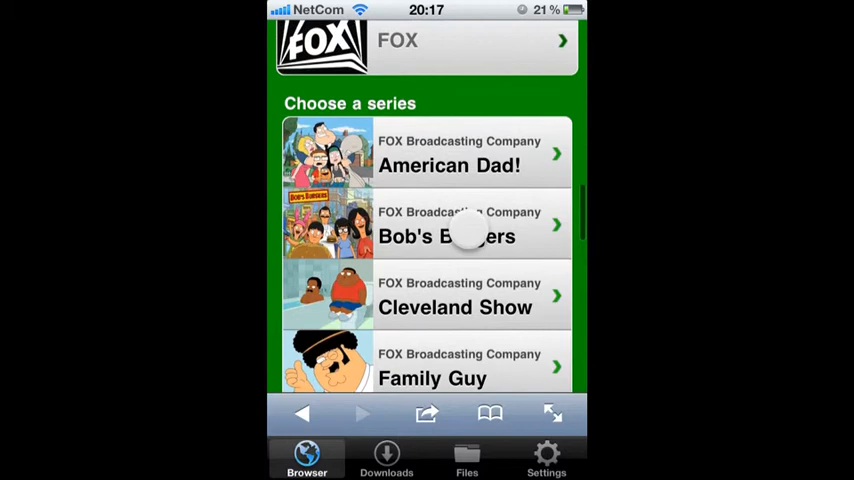
scroll("up", 3)
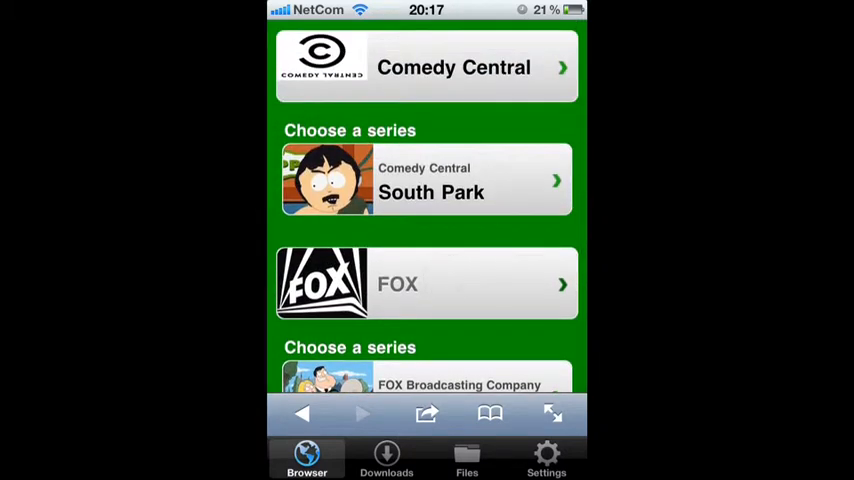
Step: Open South Park and scroll to the episode list down to Episode #216 'You're Getting Old'
left_click(427, 180)
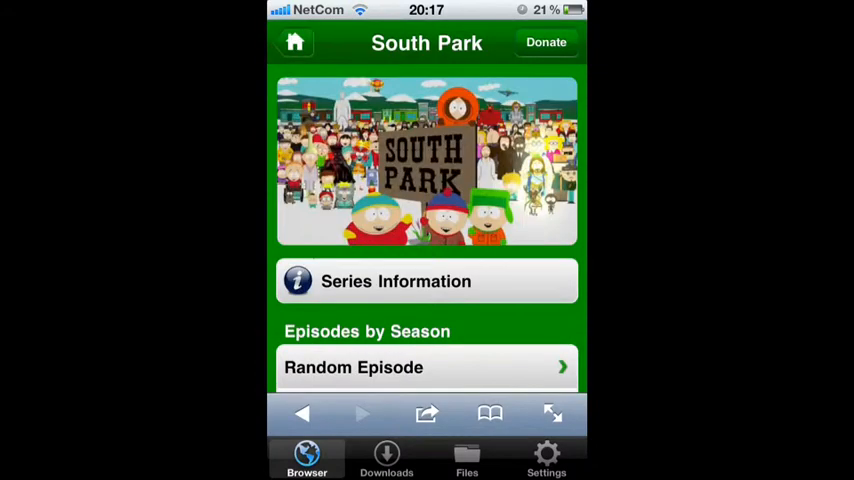
scroll("down", 3)
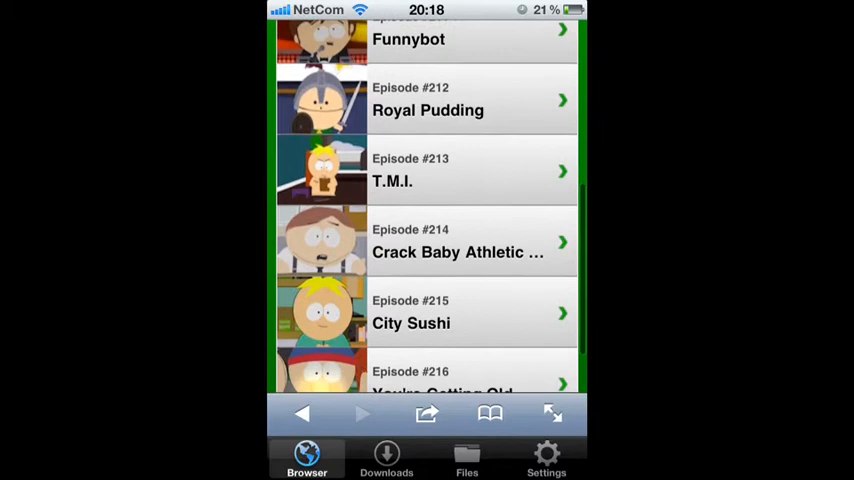
scroll("up", 3)
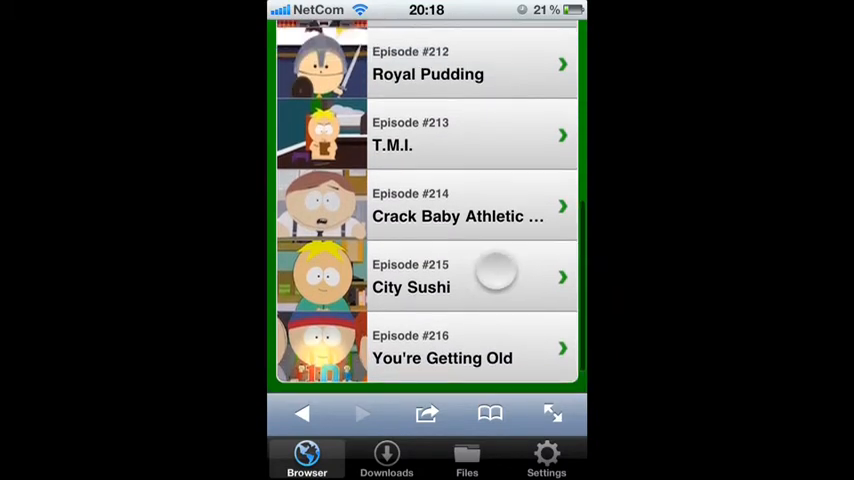
scroll("down", 3)
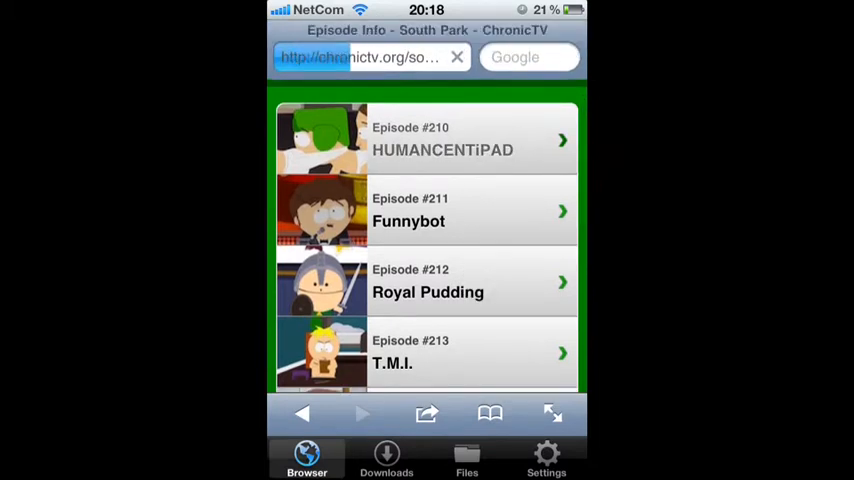
Step: Download the HUMANCENTiPAD episode video and open its Downloader page
left_click(426, 139)
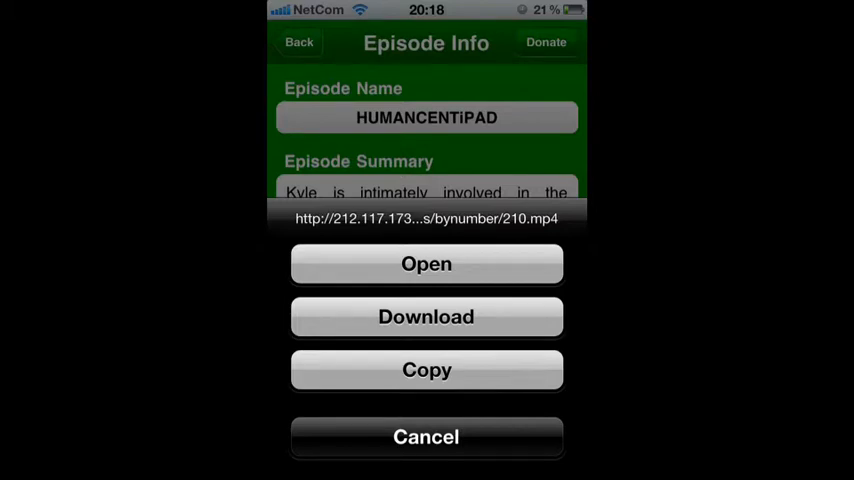
left_click(426, 316)
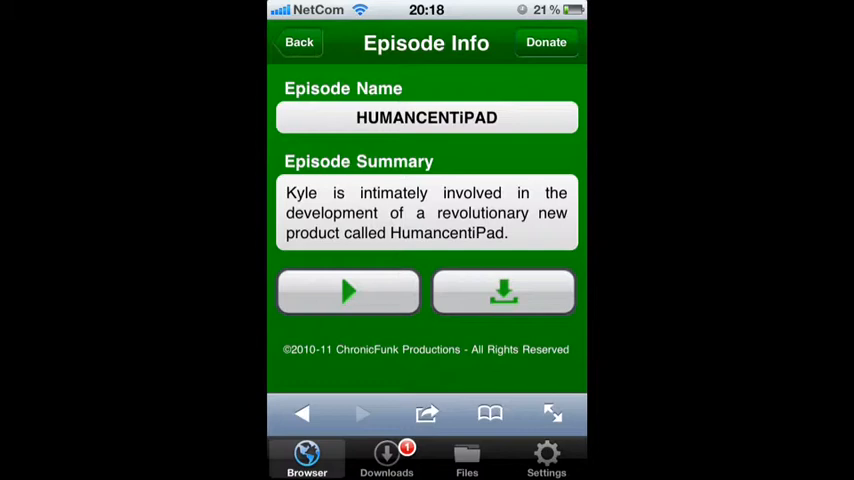
left_click(386, 458)
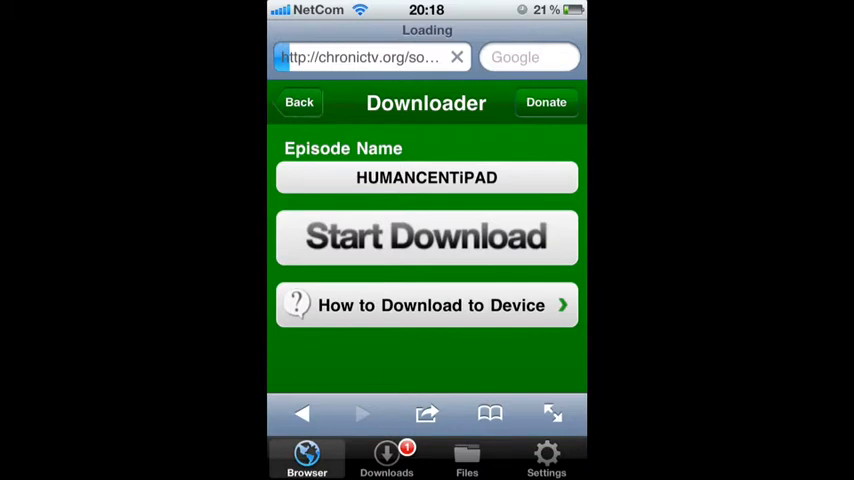
Step: Leave the downloader, cancel the repeat download prompt, and return to the Season Fifteen list
scroll("down", 3)
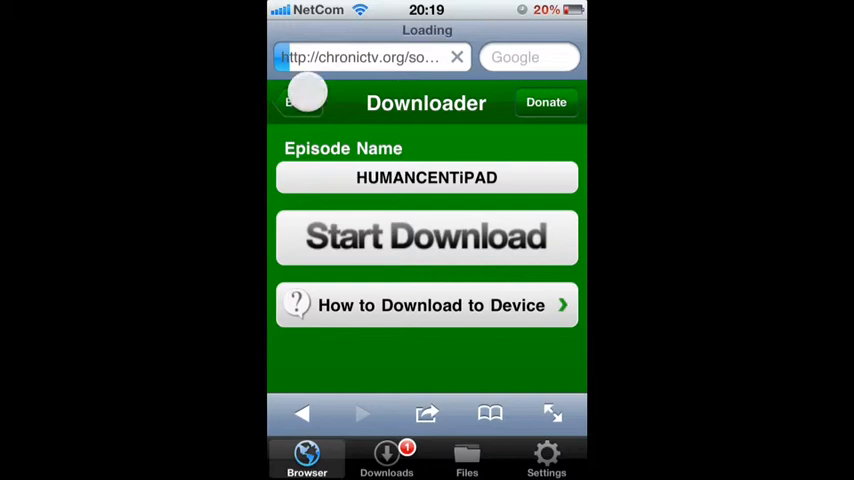
left_click(426, 237)
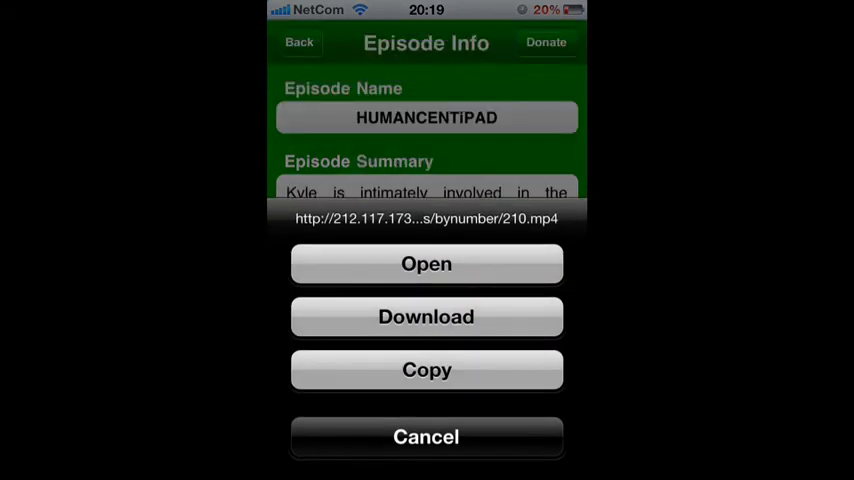
left_click(426, 436)
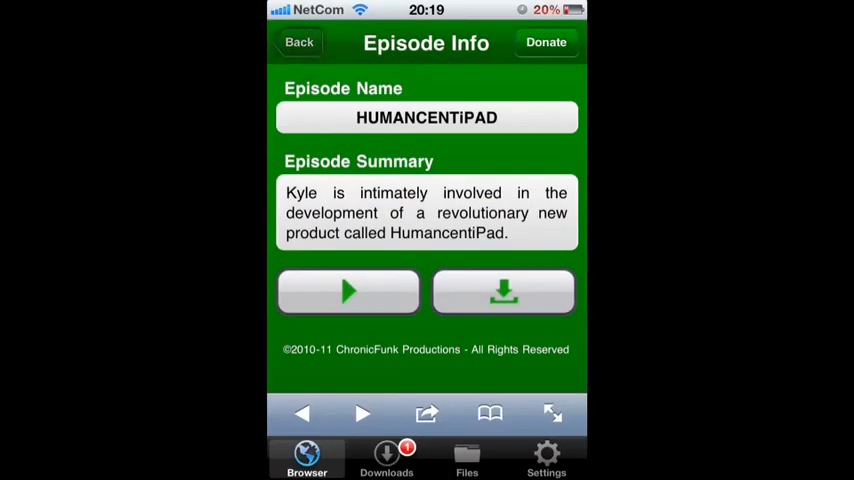
left_click(299, 42)
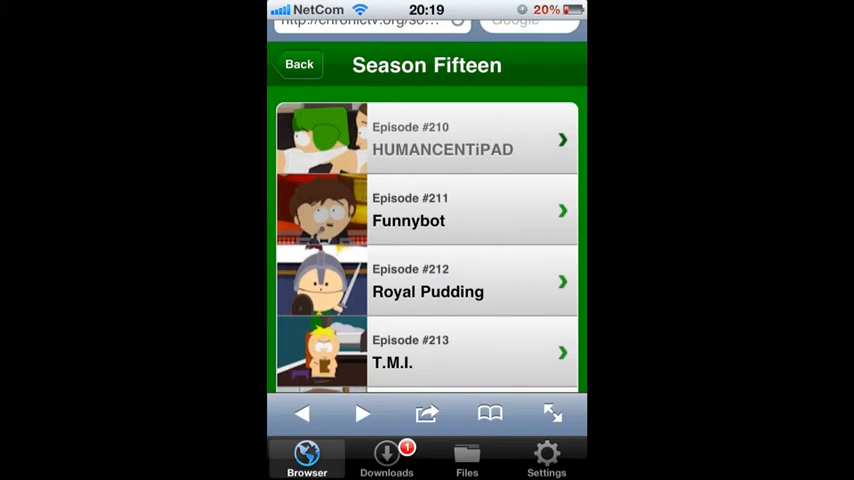